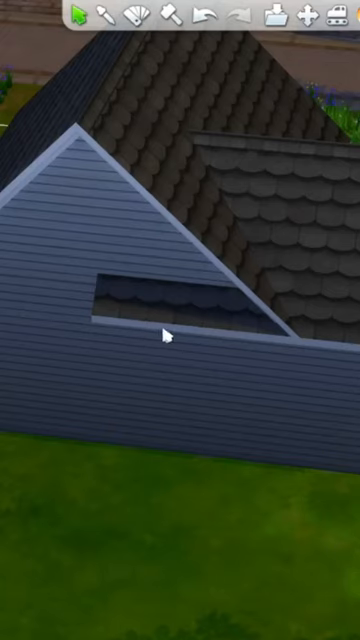
{"action": "mouse_move", "coordinate": [252, 572]}
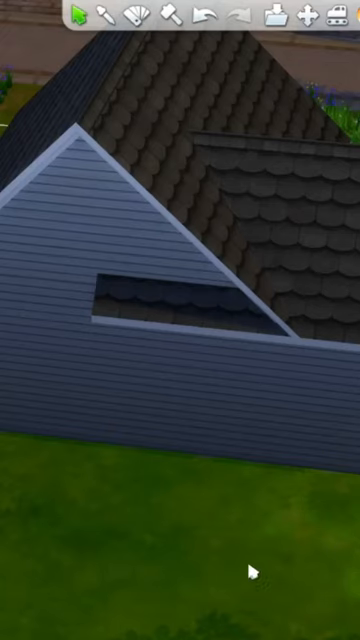